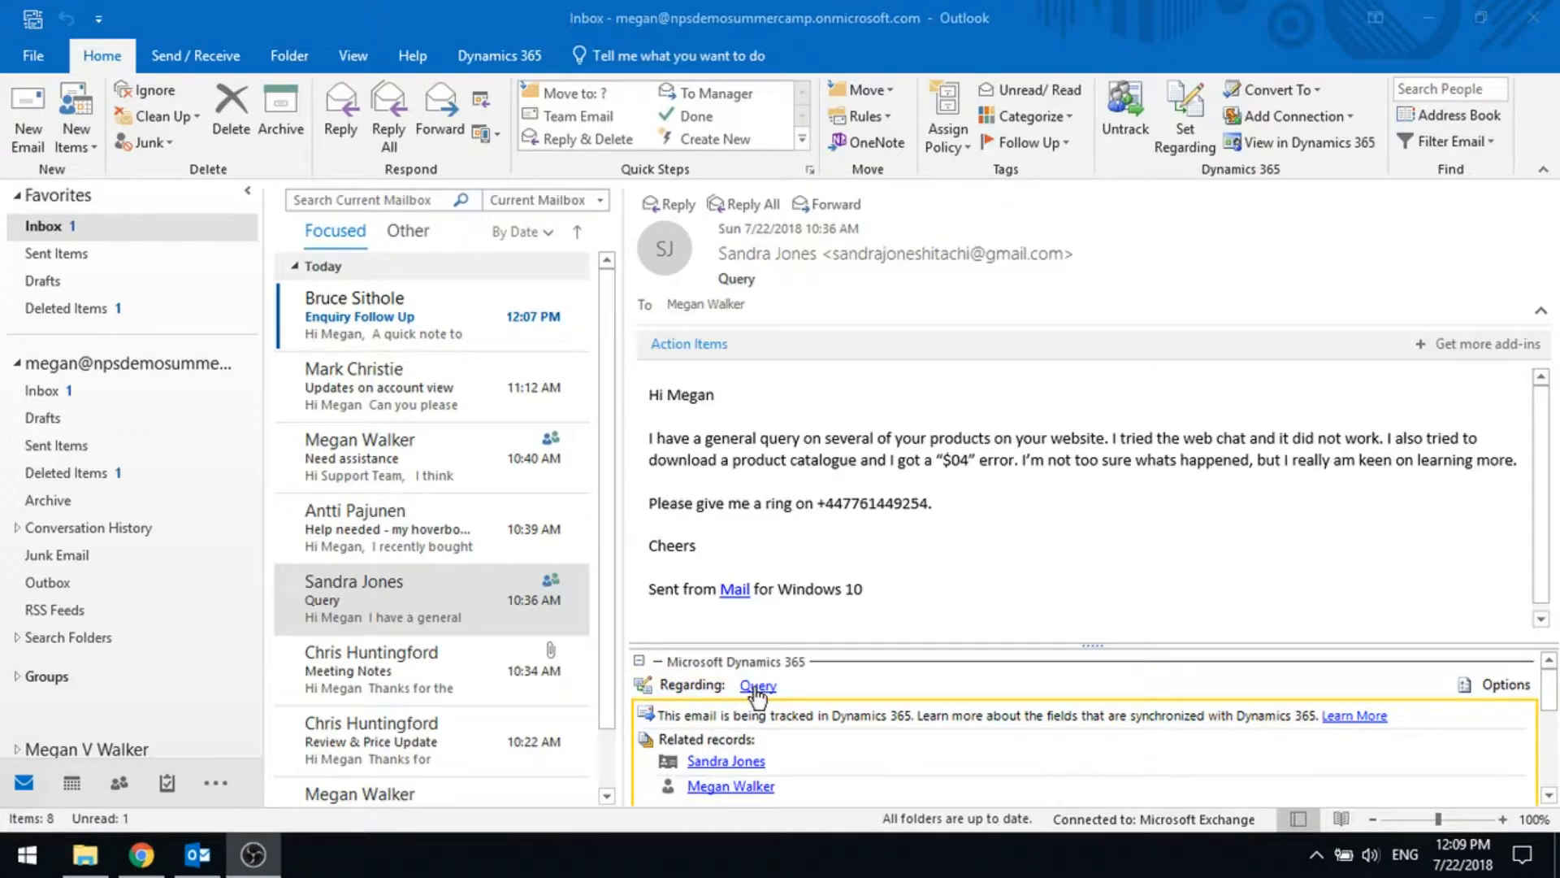
pyautogui.moveTo(680, 744)
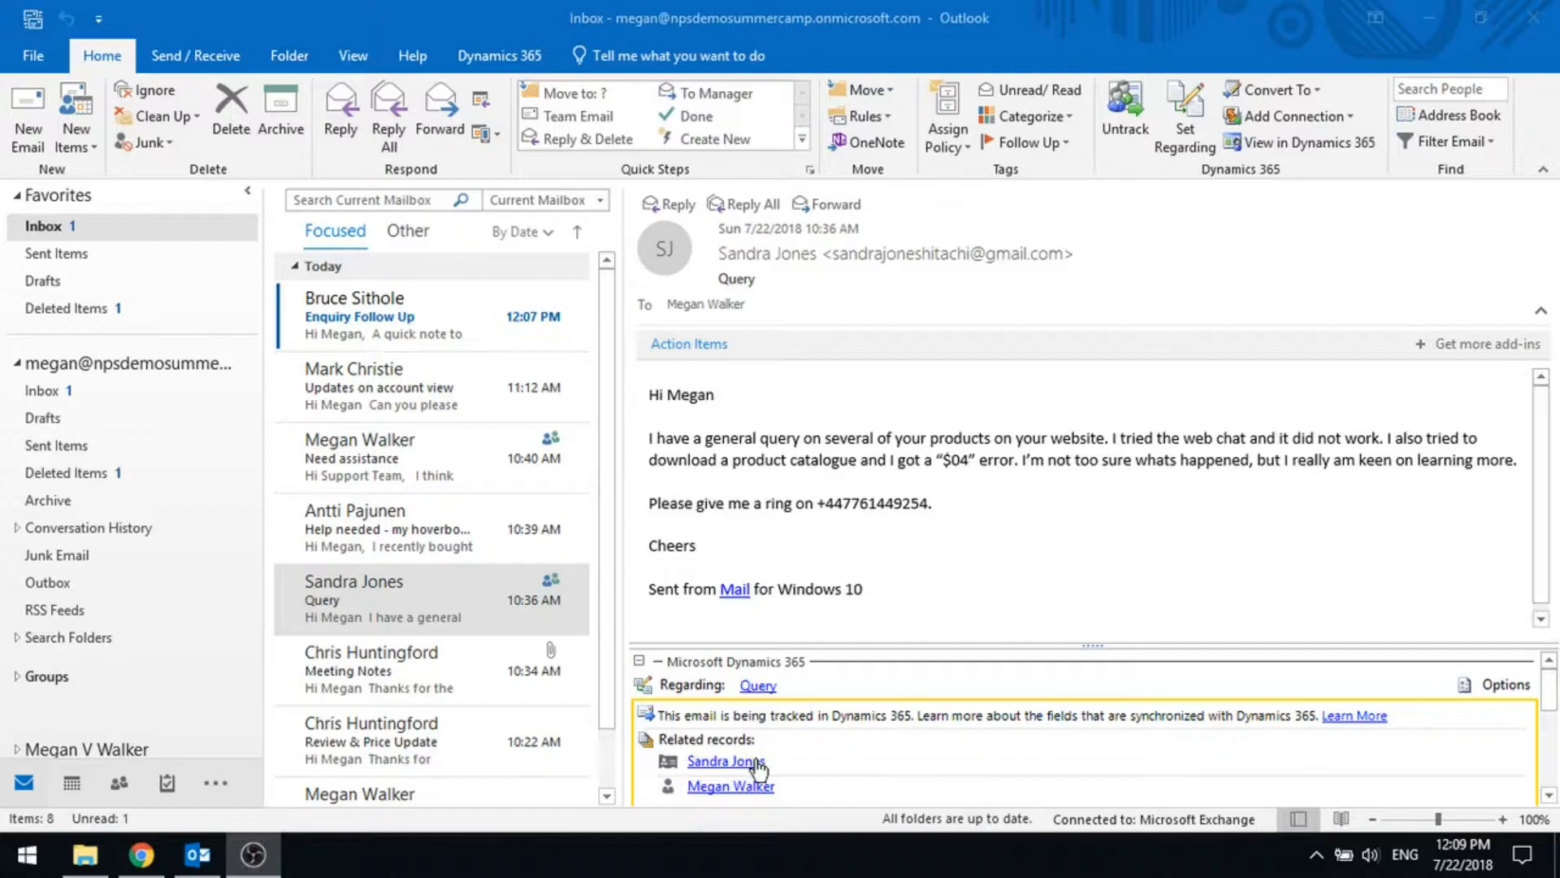
pyautogui.moveTo(765, 801)
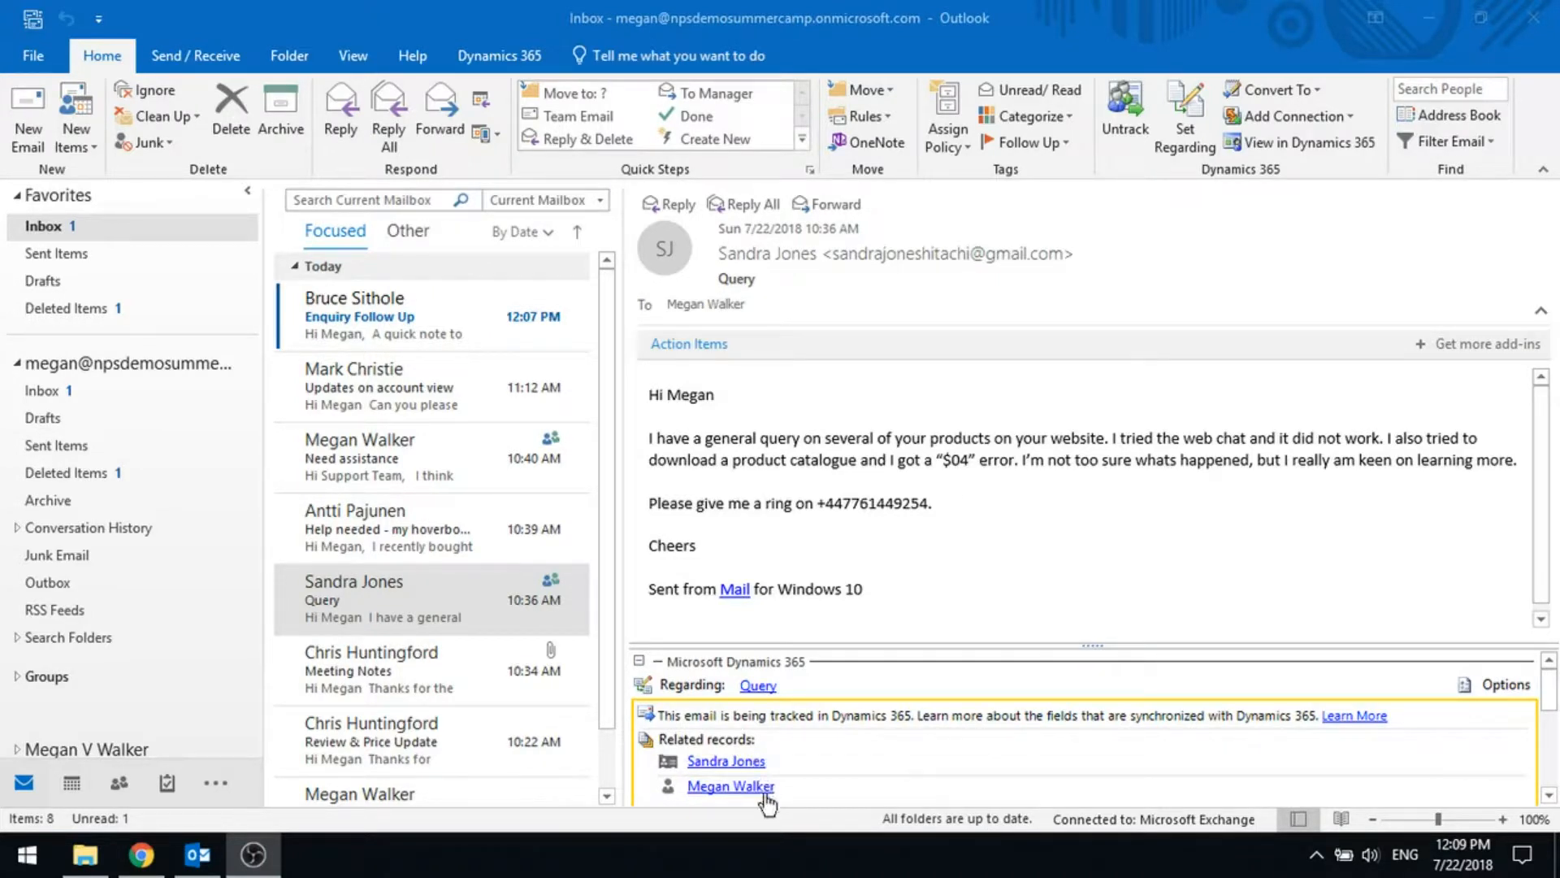
pyautogui.moveTo(1059, 584)
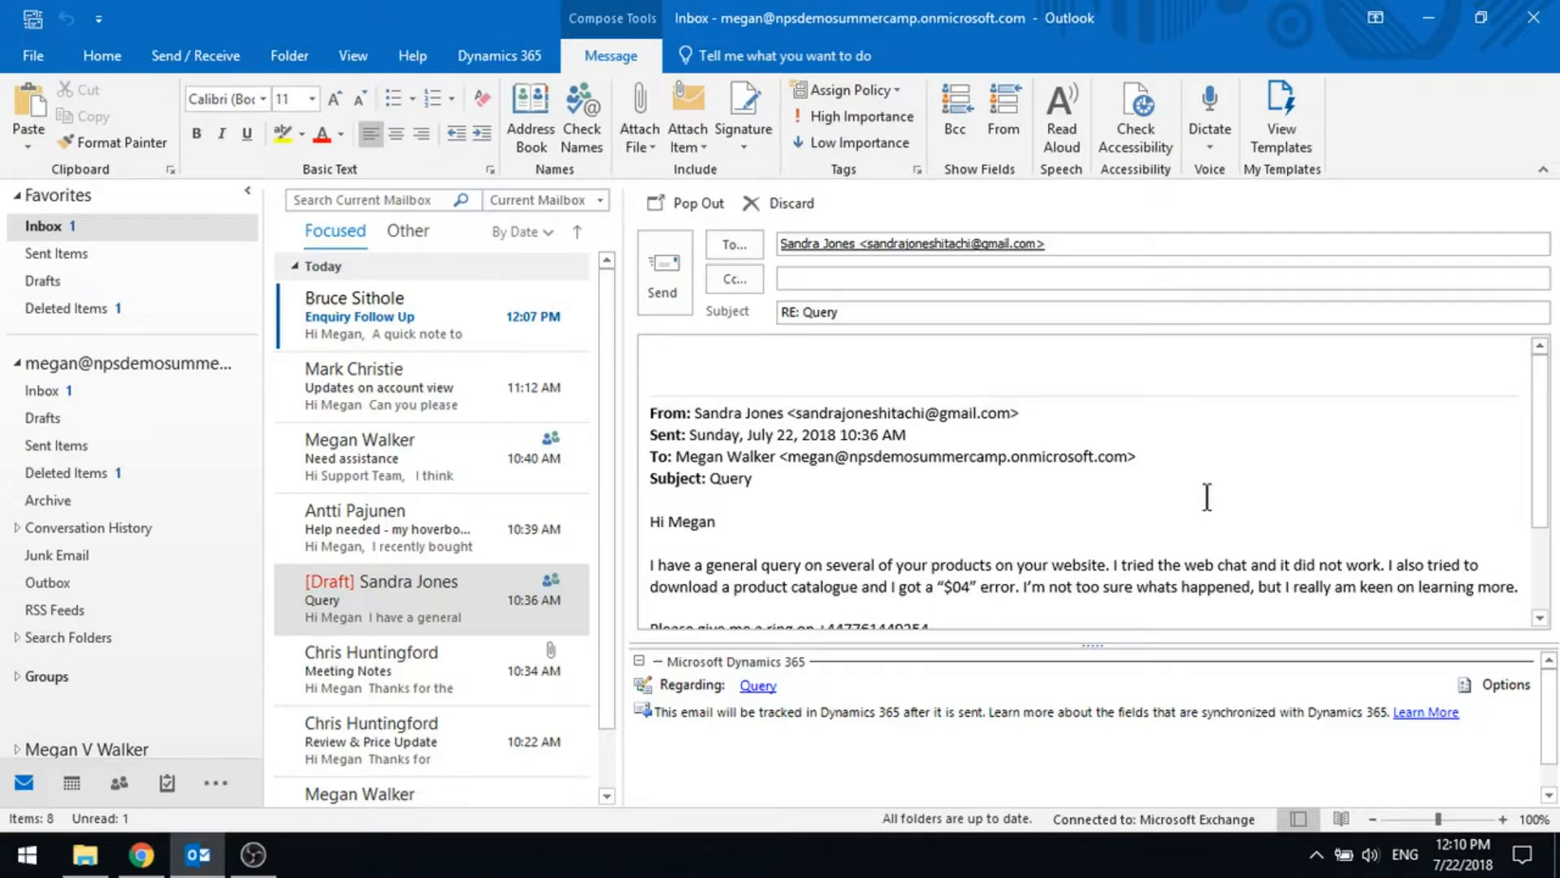
pyautogui.click(652, 361)
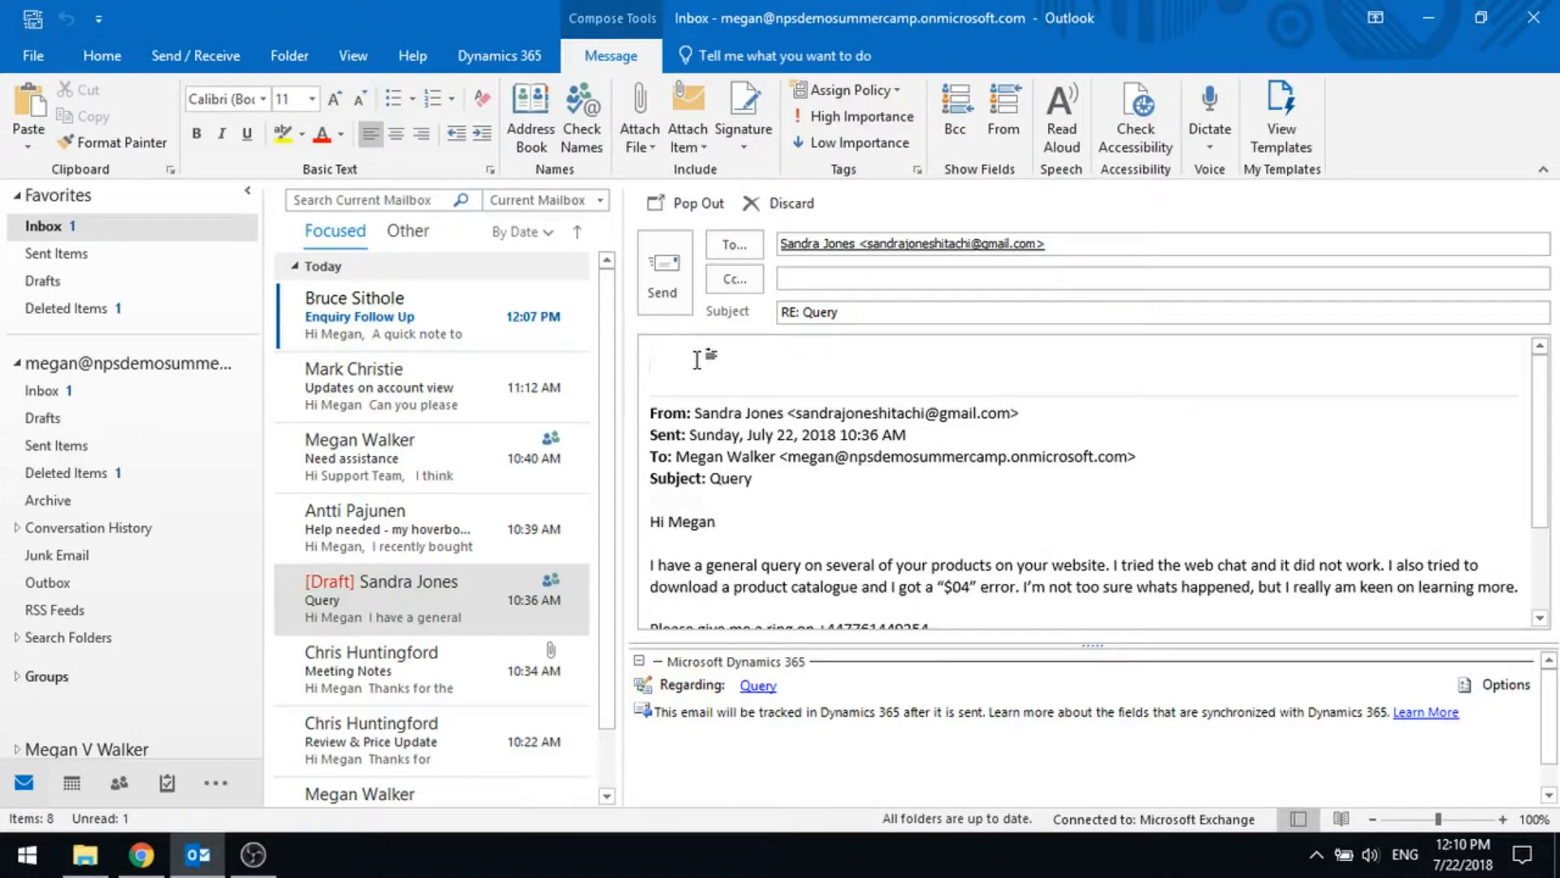
pyautogui.click(652, 361)
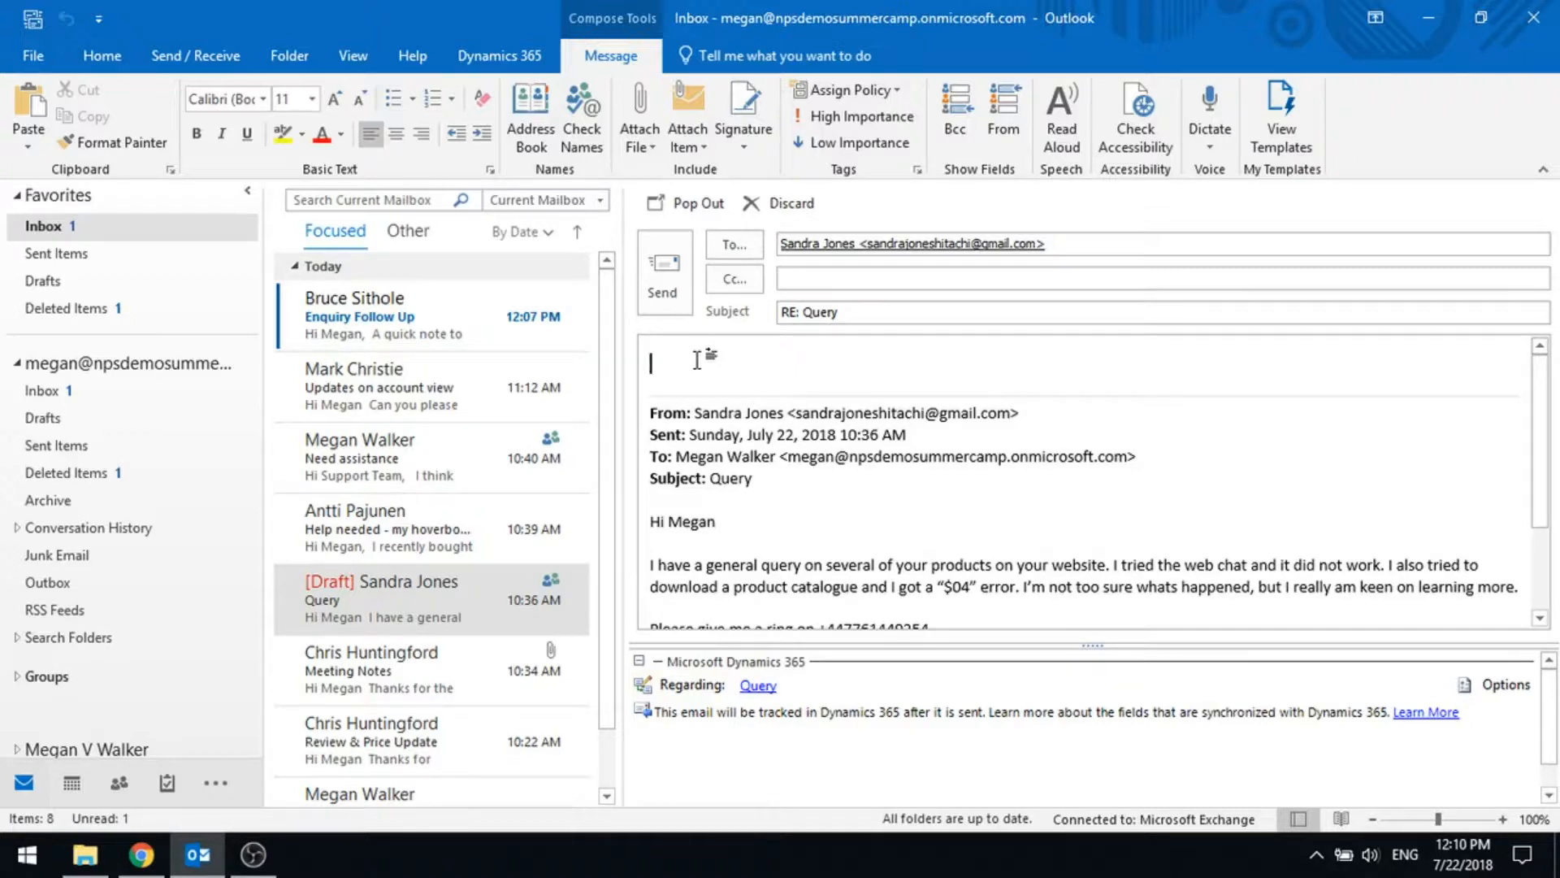
pyautogui.write('Thanks for your')
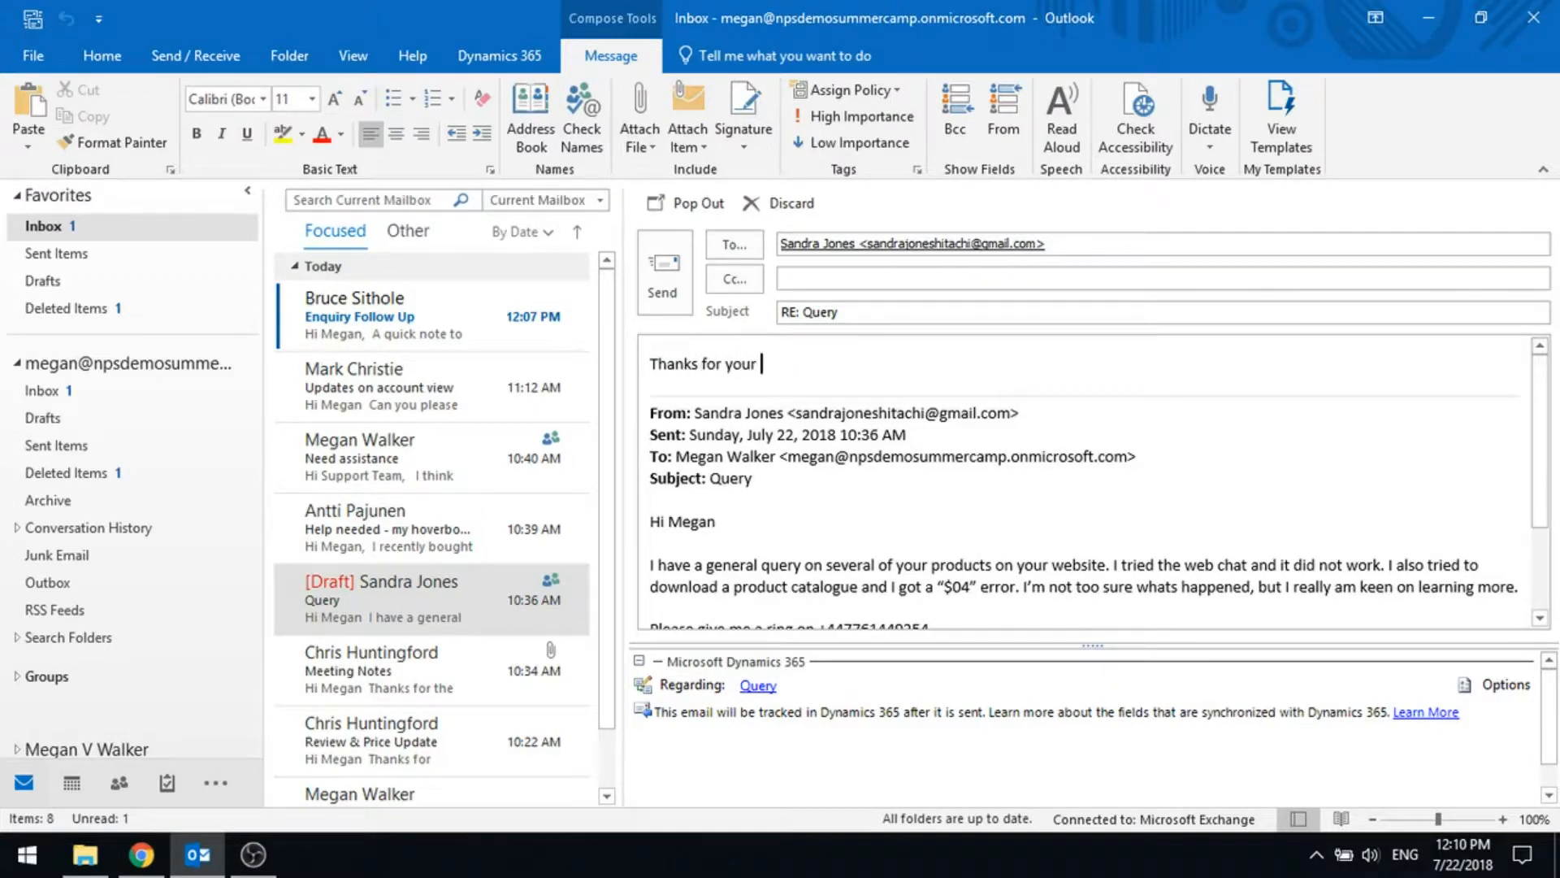
pyautogui.write('query. Could y')
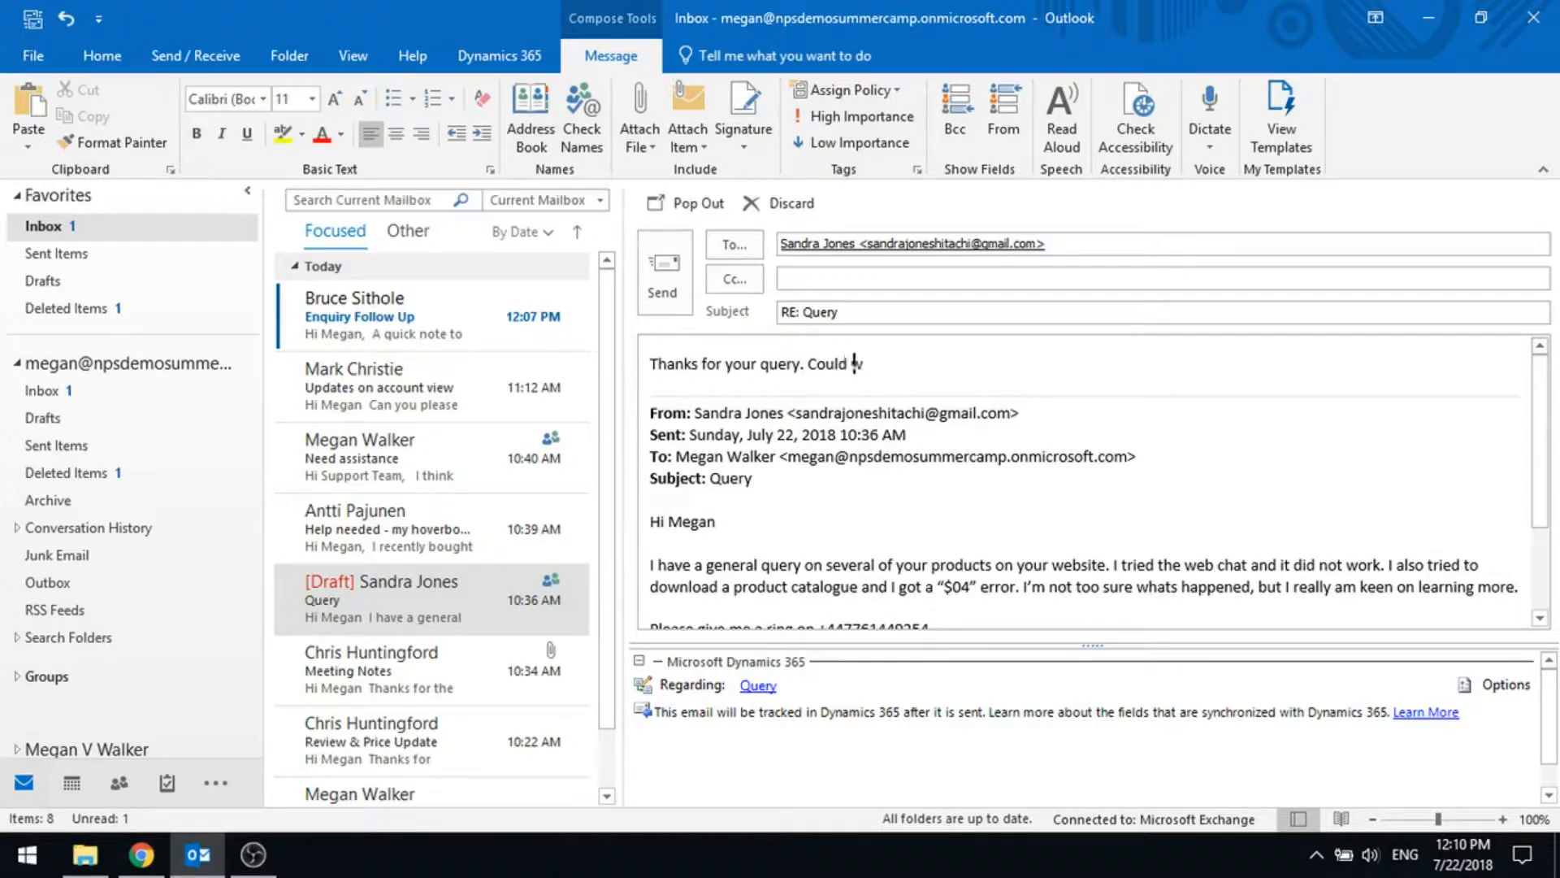
pyautogui.write('we have a meeting')
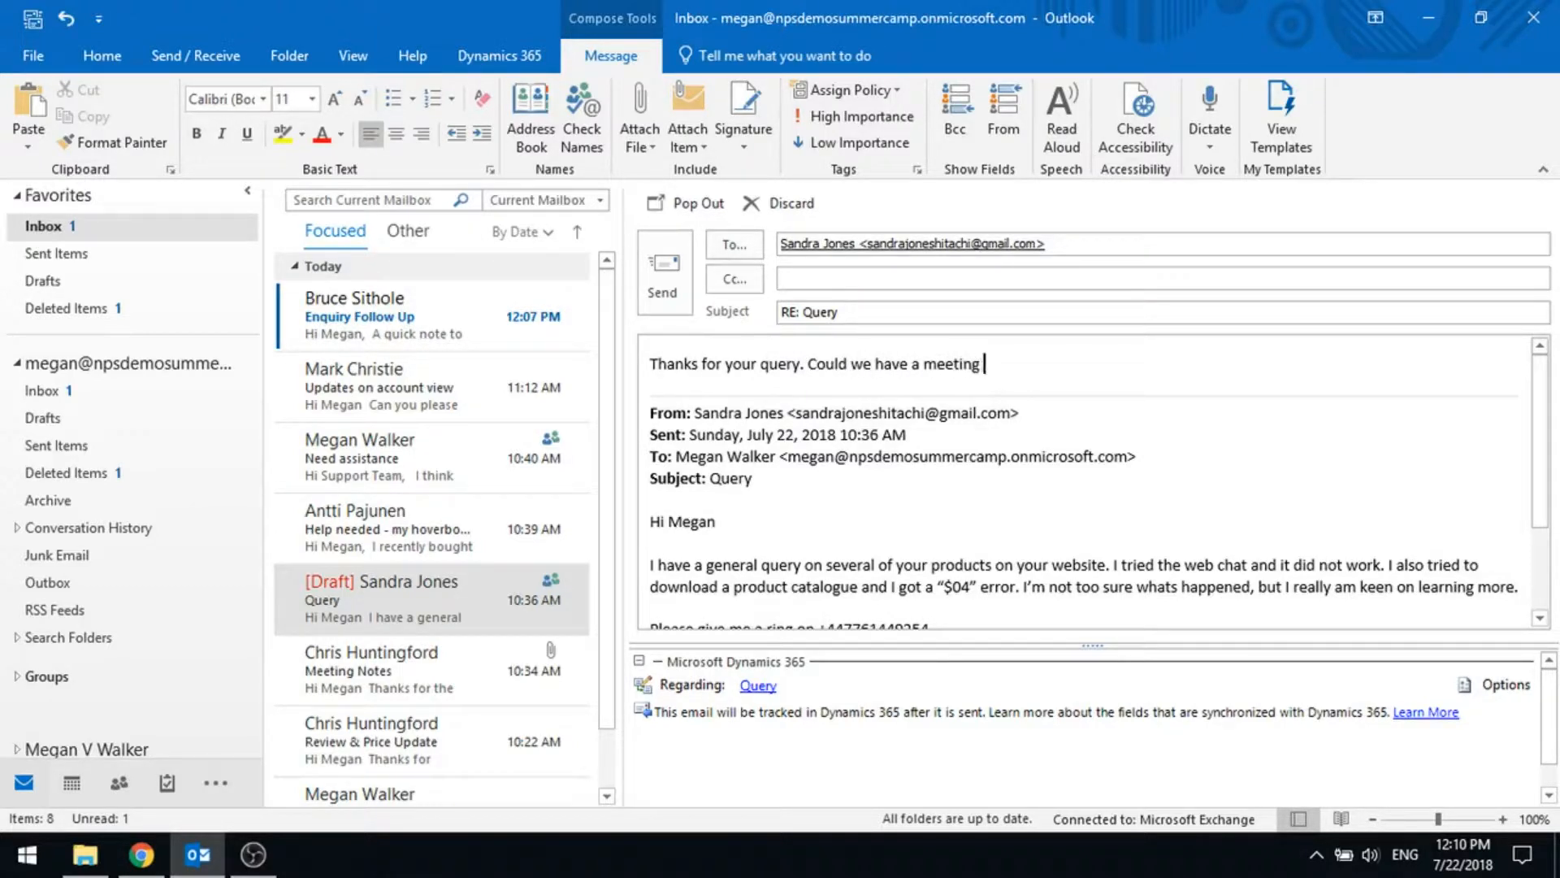
pyautogui.write('tomorrow morning?')
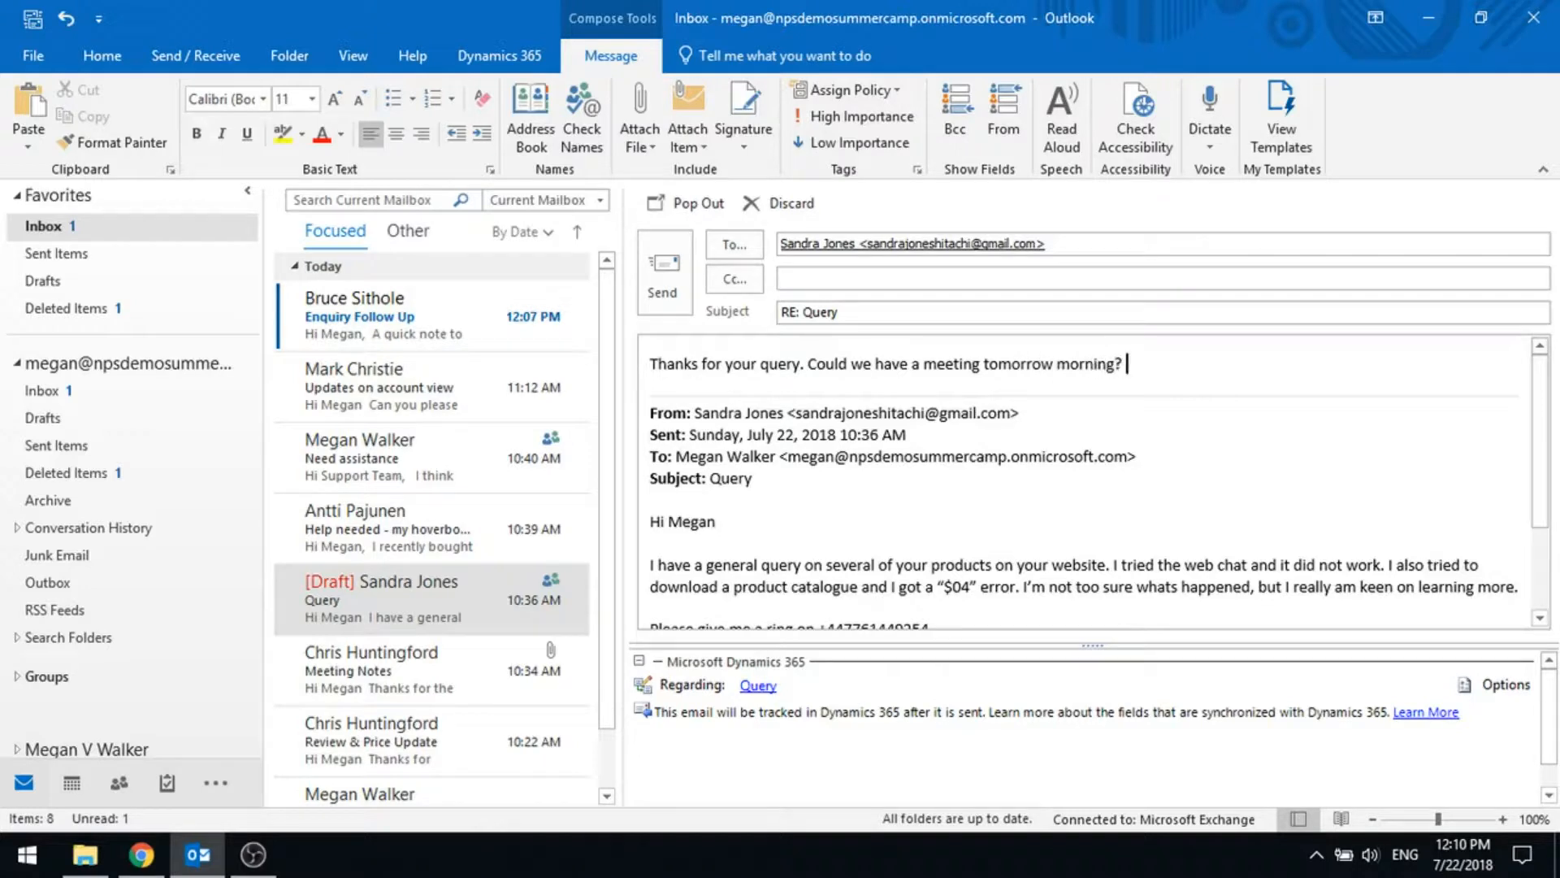
pyautogui.write('I would love to share')
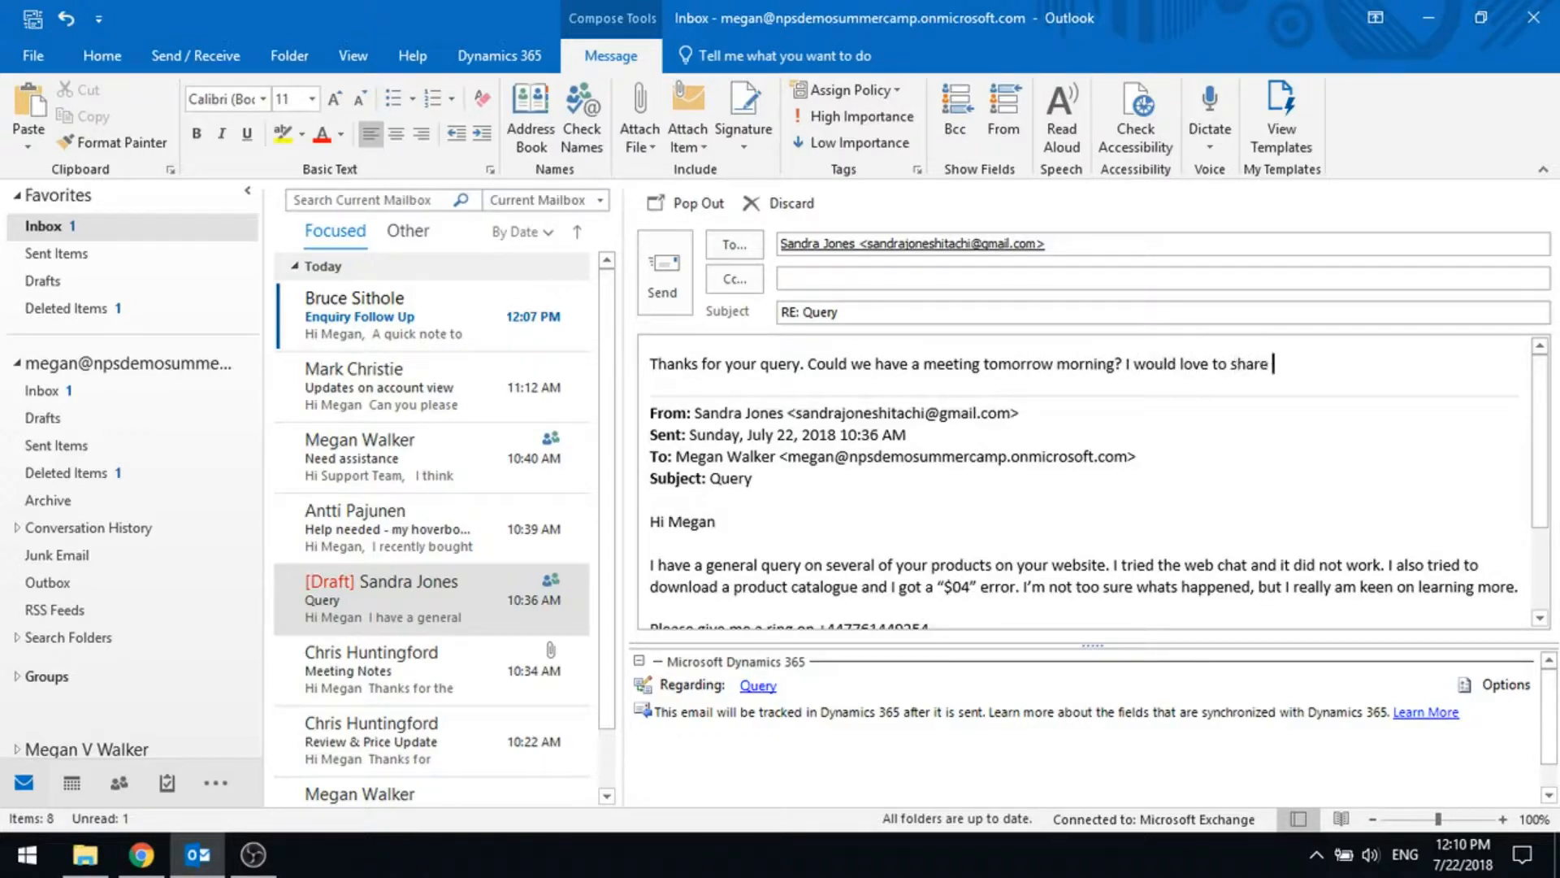
pyautogui.write('more informatio')
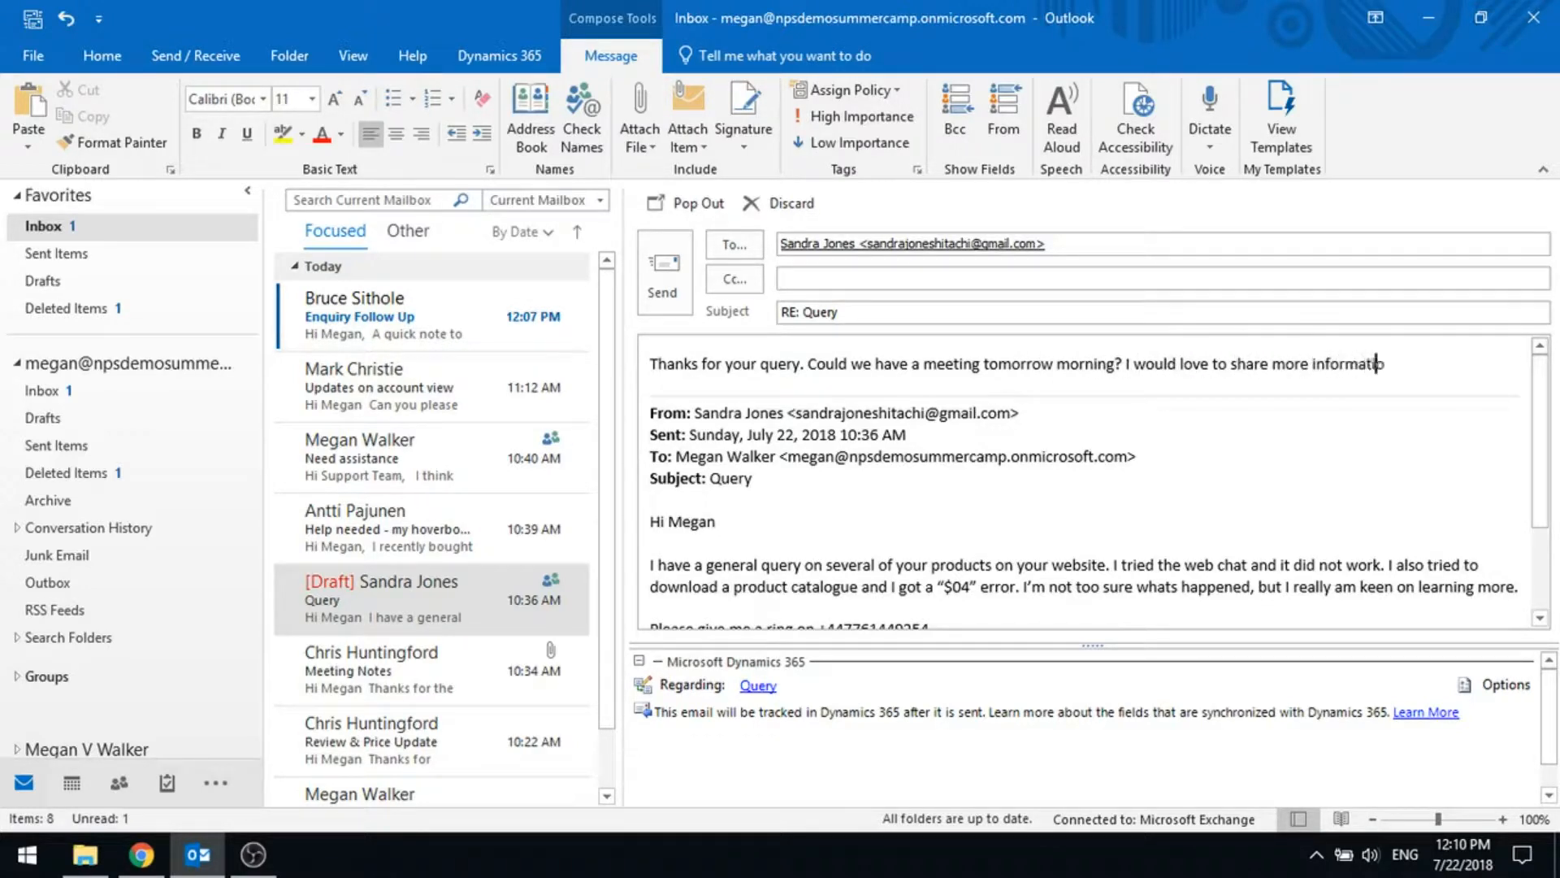
pyautogui.write('ion with you.')
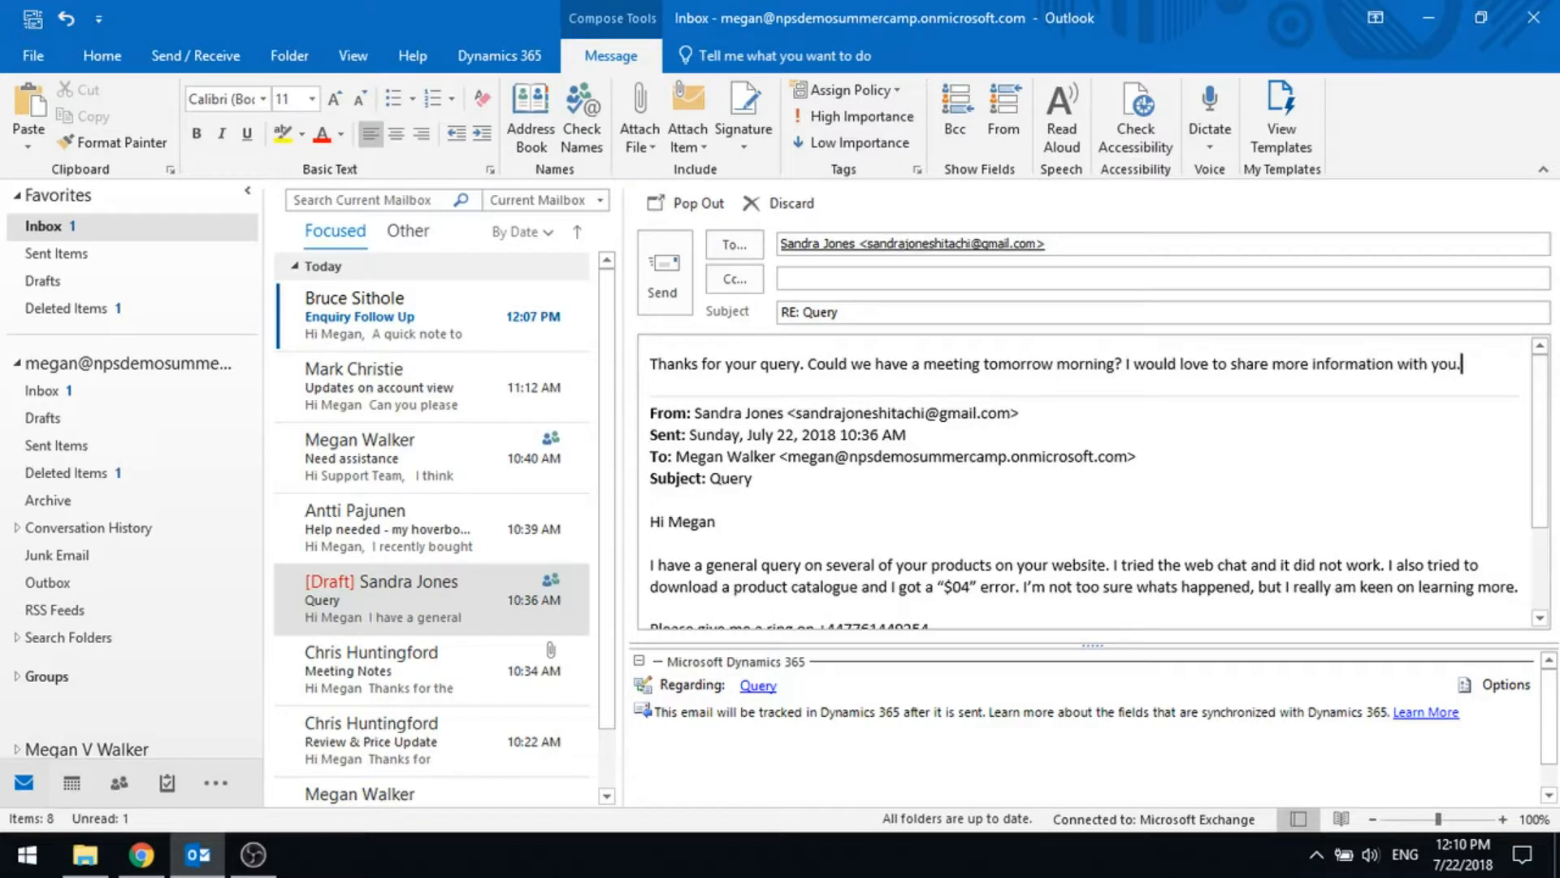
pyautogui.write('Just let me know if that works and I w')
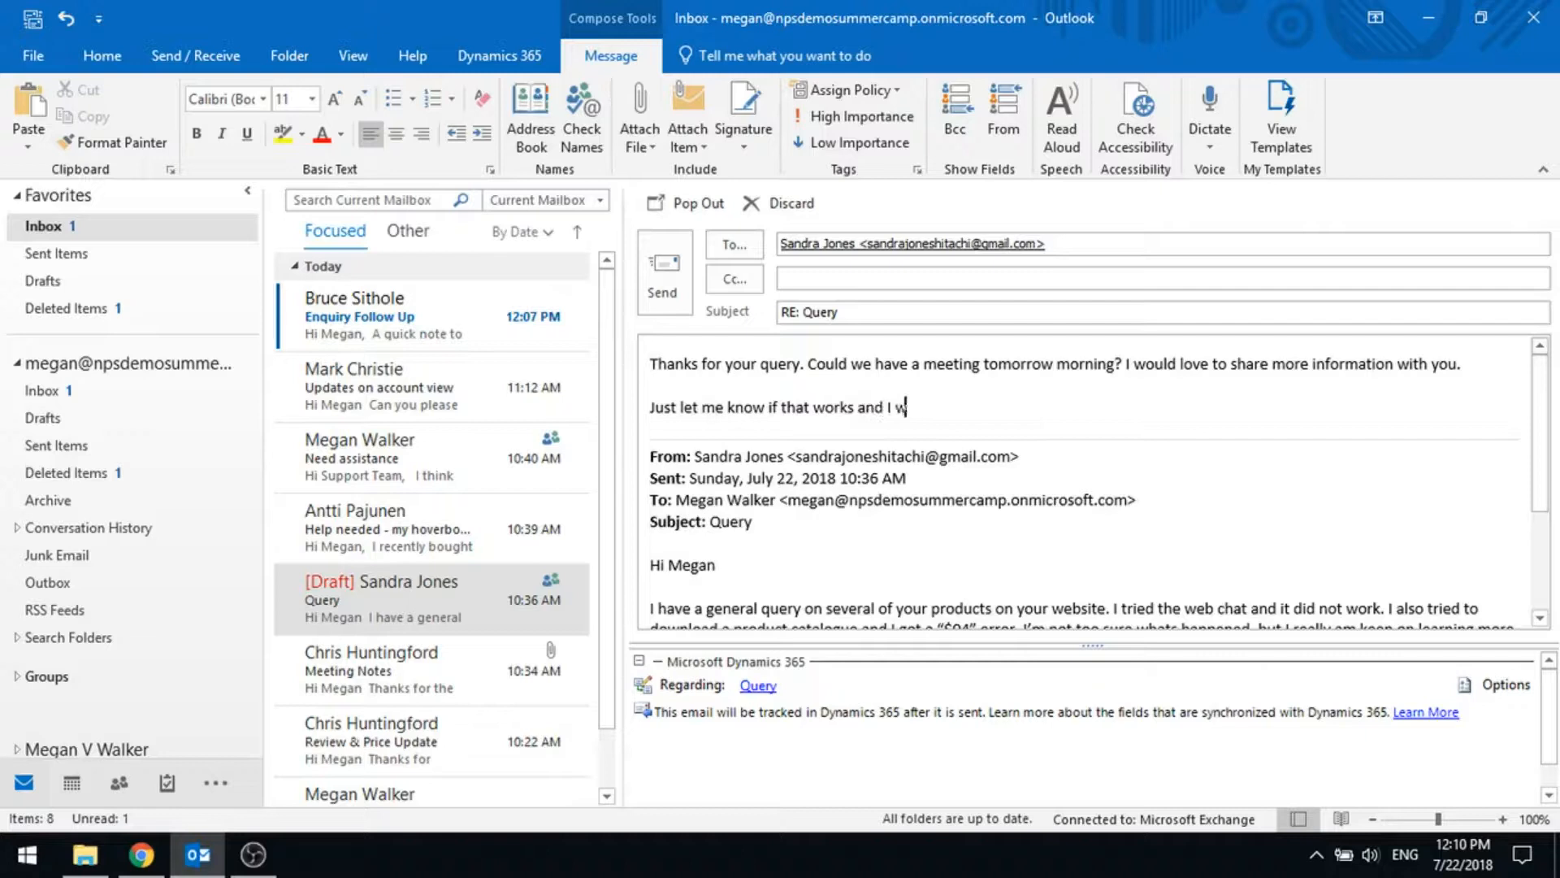
pyautogui.write('ill send an app')
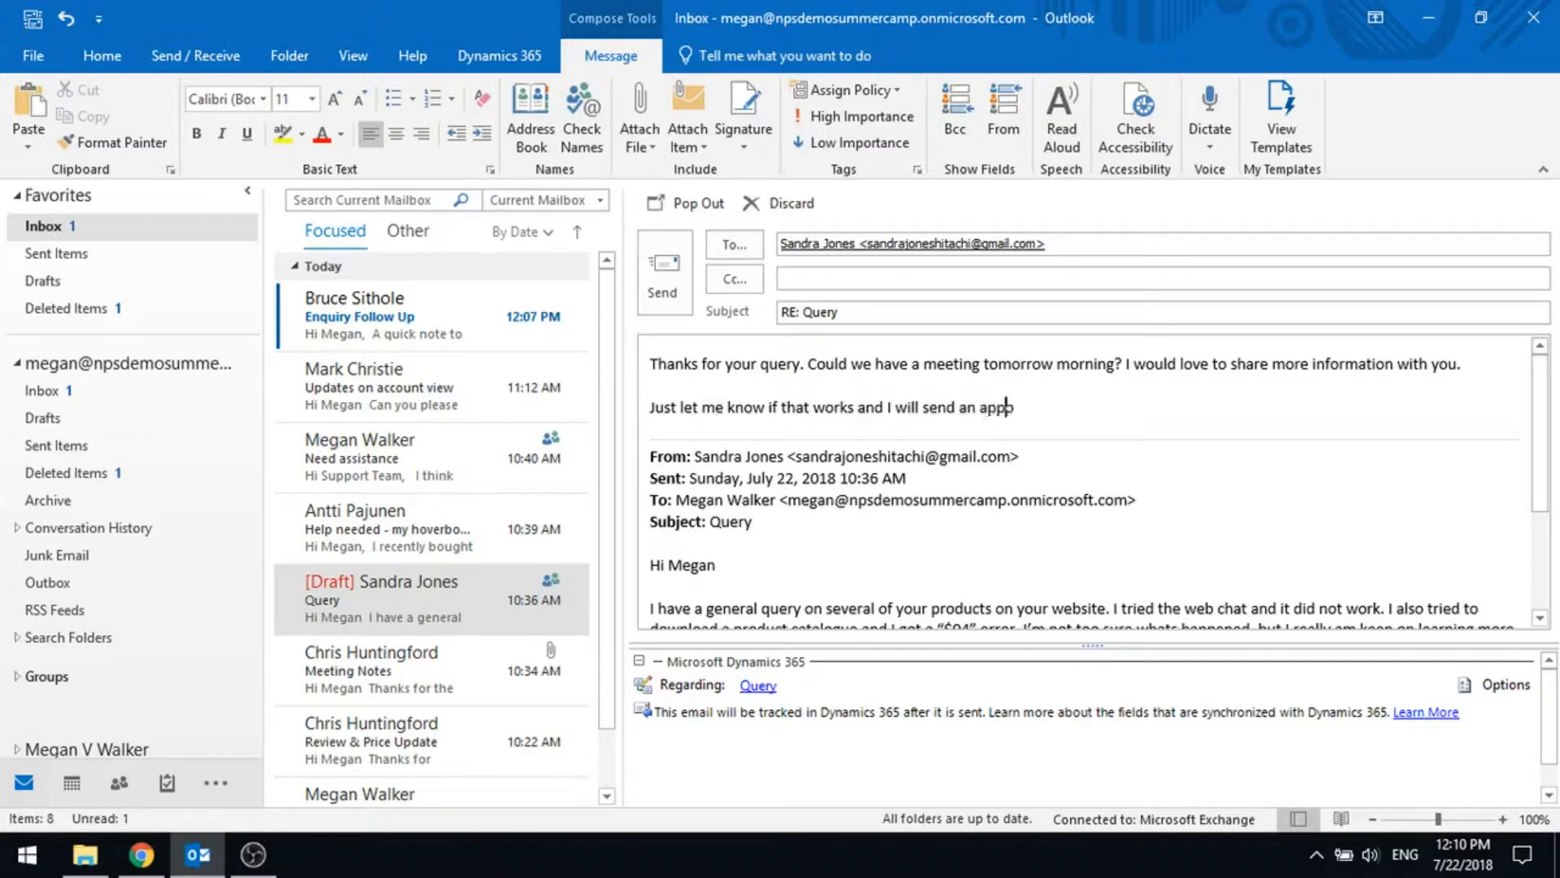
pyautogui.write('ointment over.')
pyautogui.write('Megan')
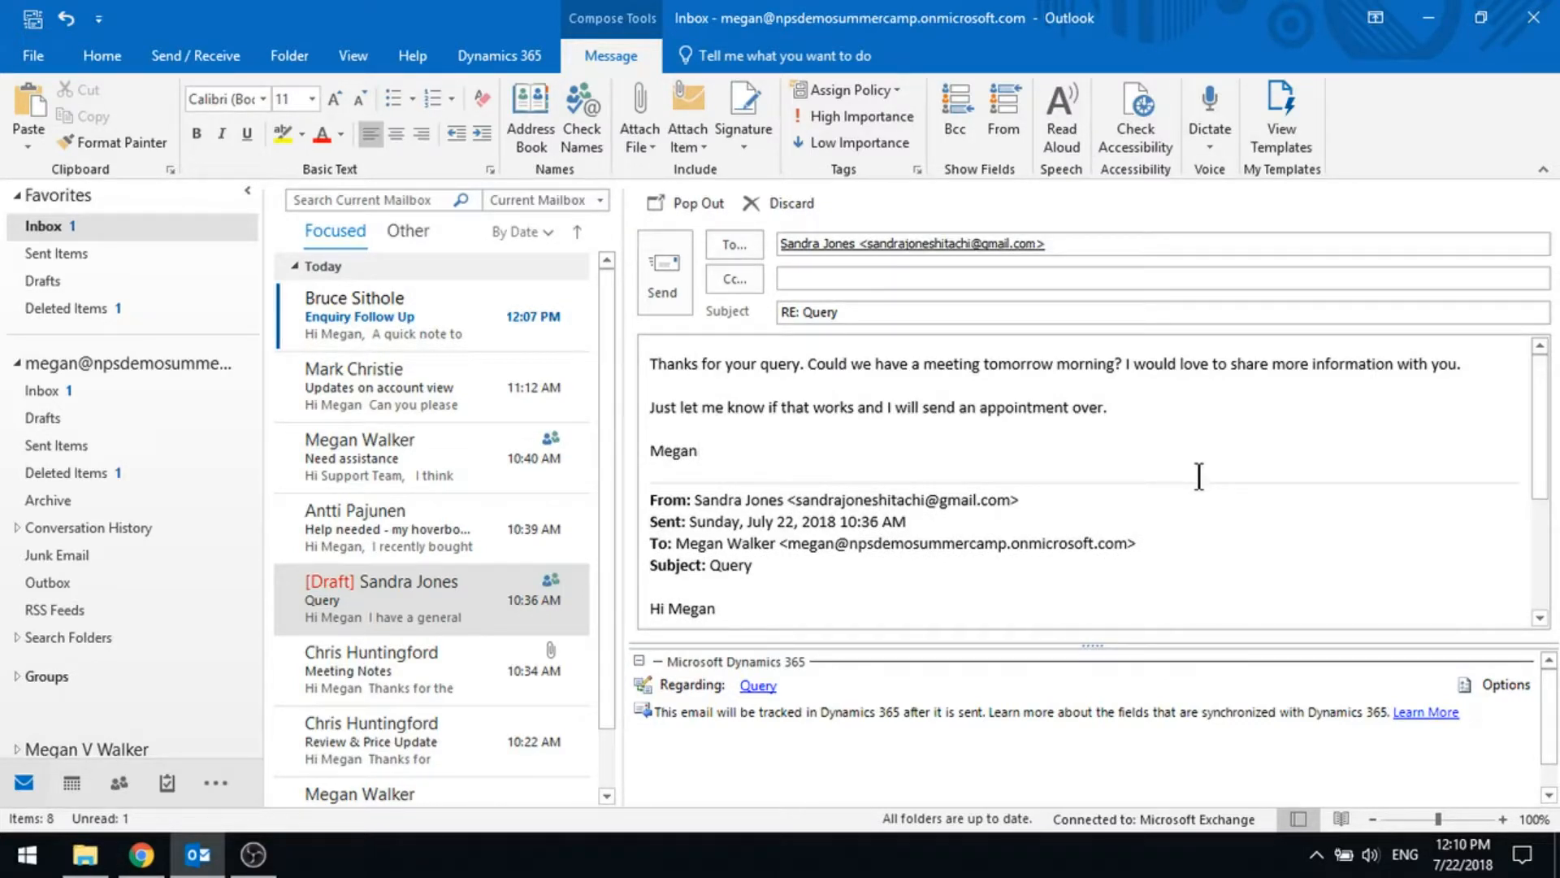
pyautogui.click(663, 270)
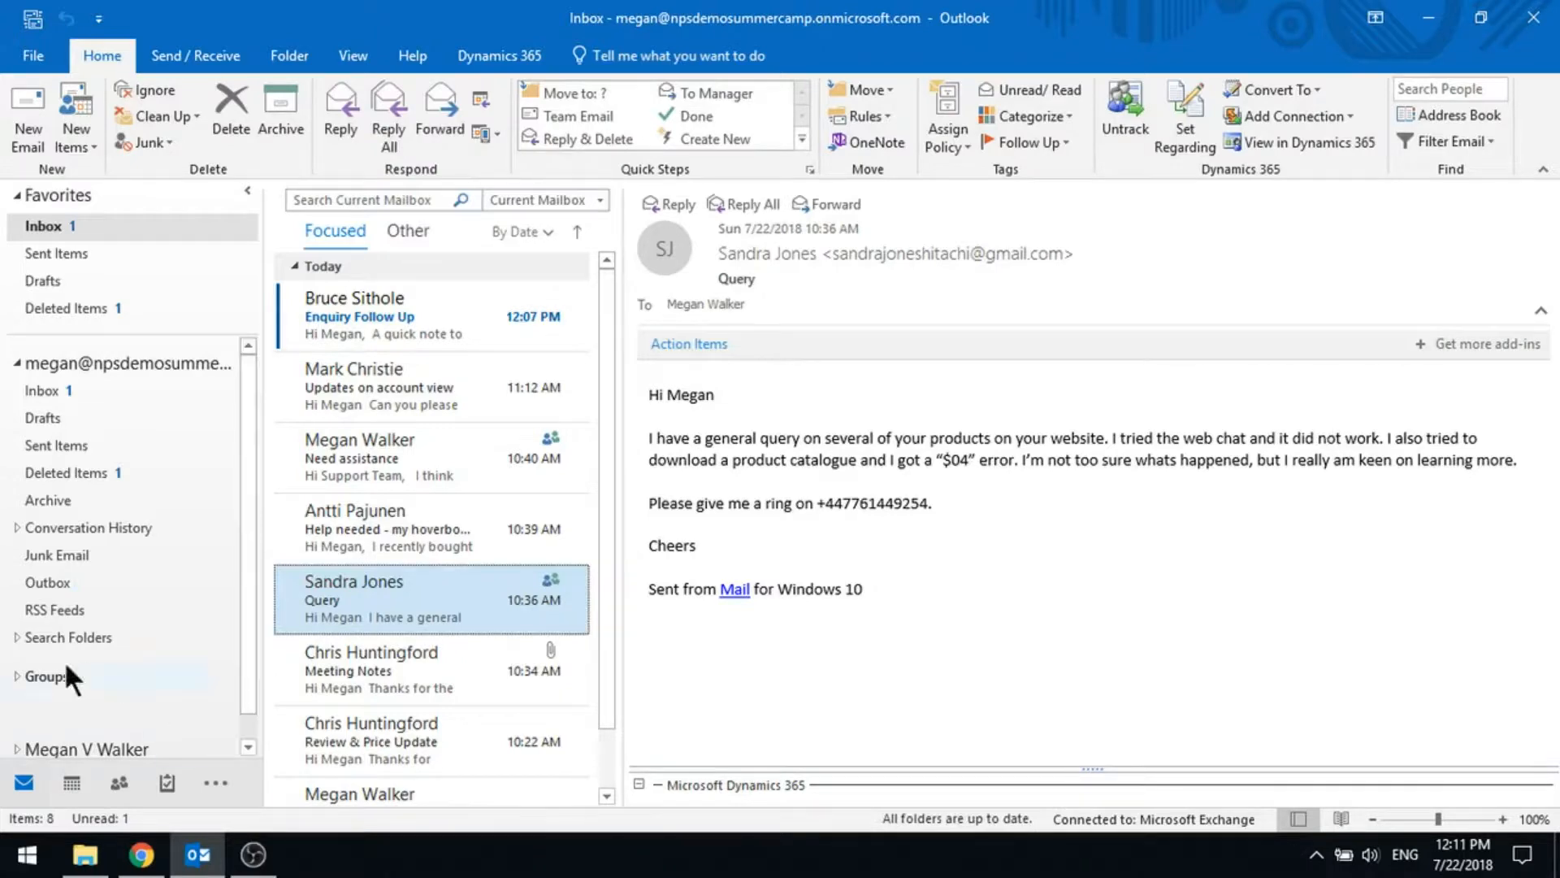
# - Show the Sent Items folder containing the tracked reply RE: Query CRM:0005007
pyautogui.click(57, 446)
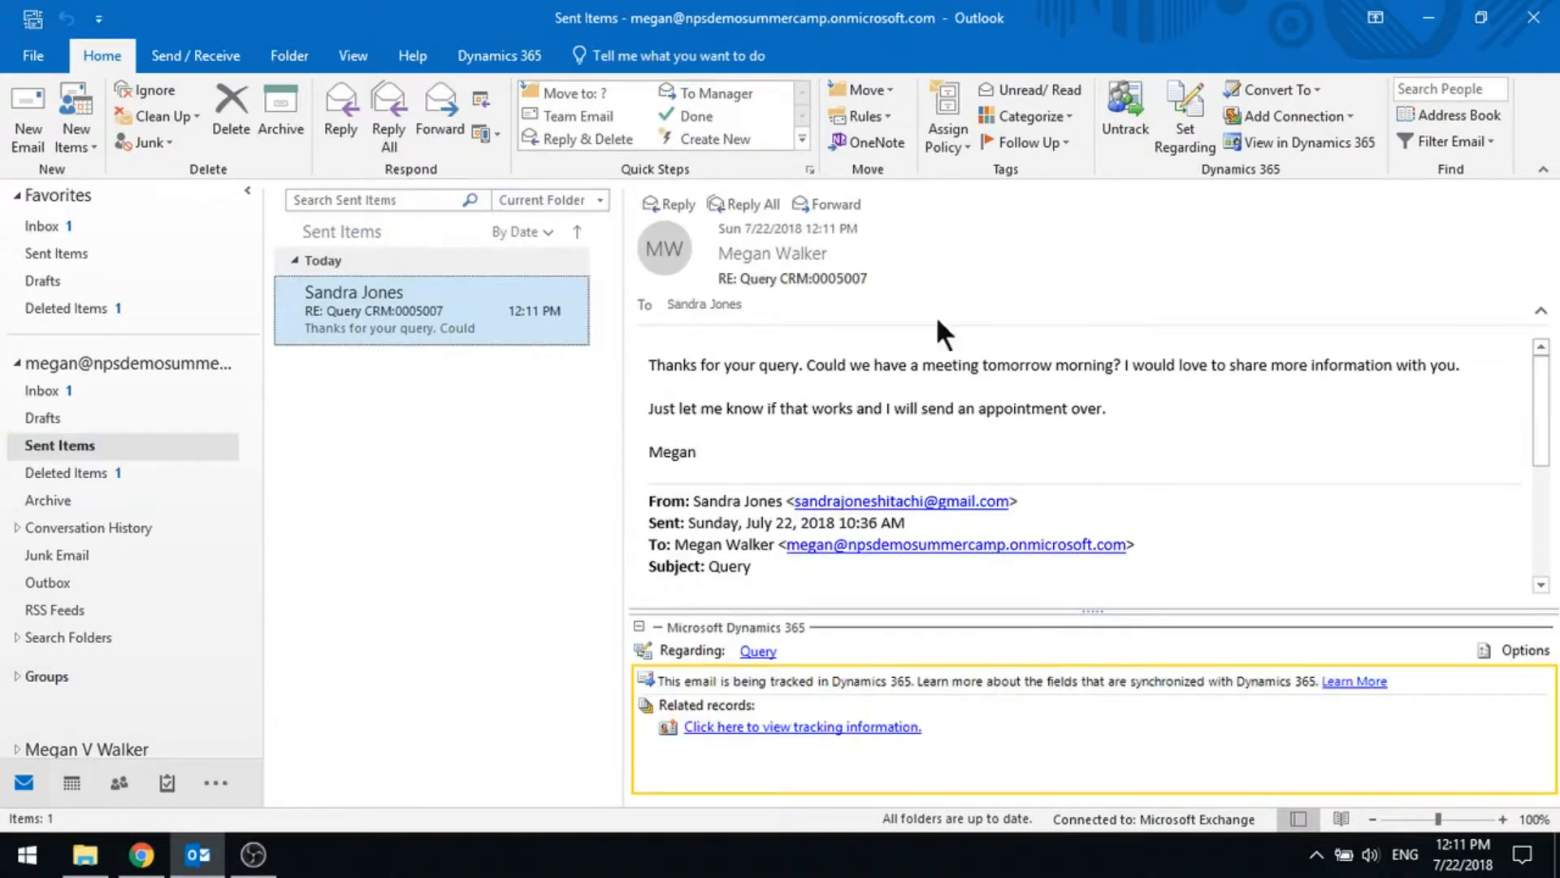
pyautogui.moveTo(856, 716)
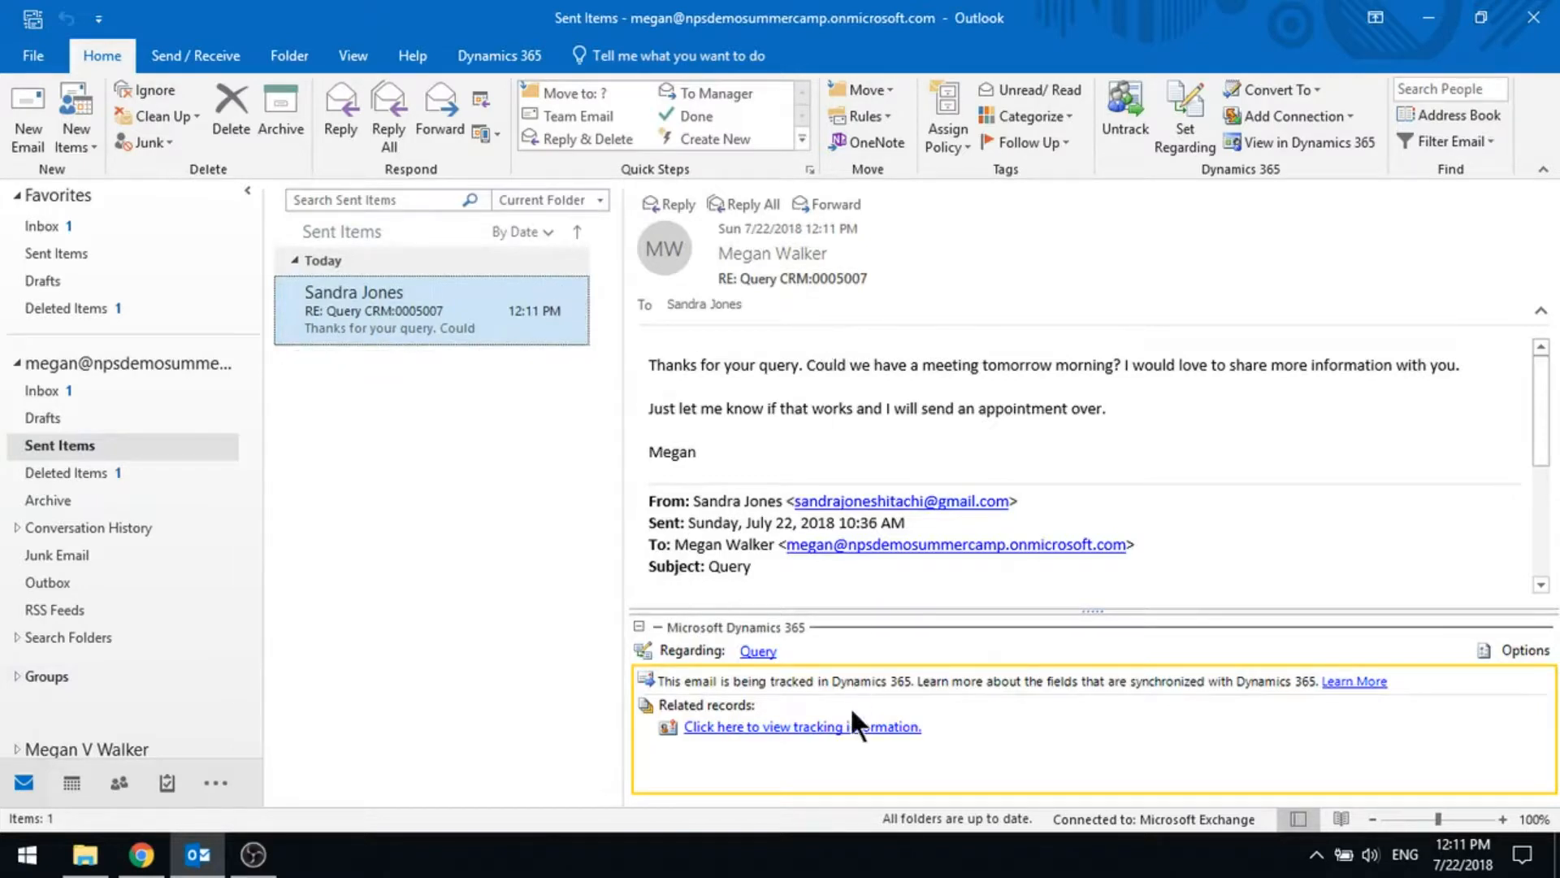
pyautogui.moveTo(1131, 738)
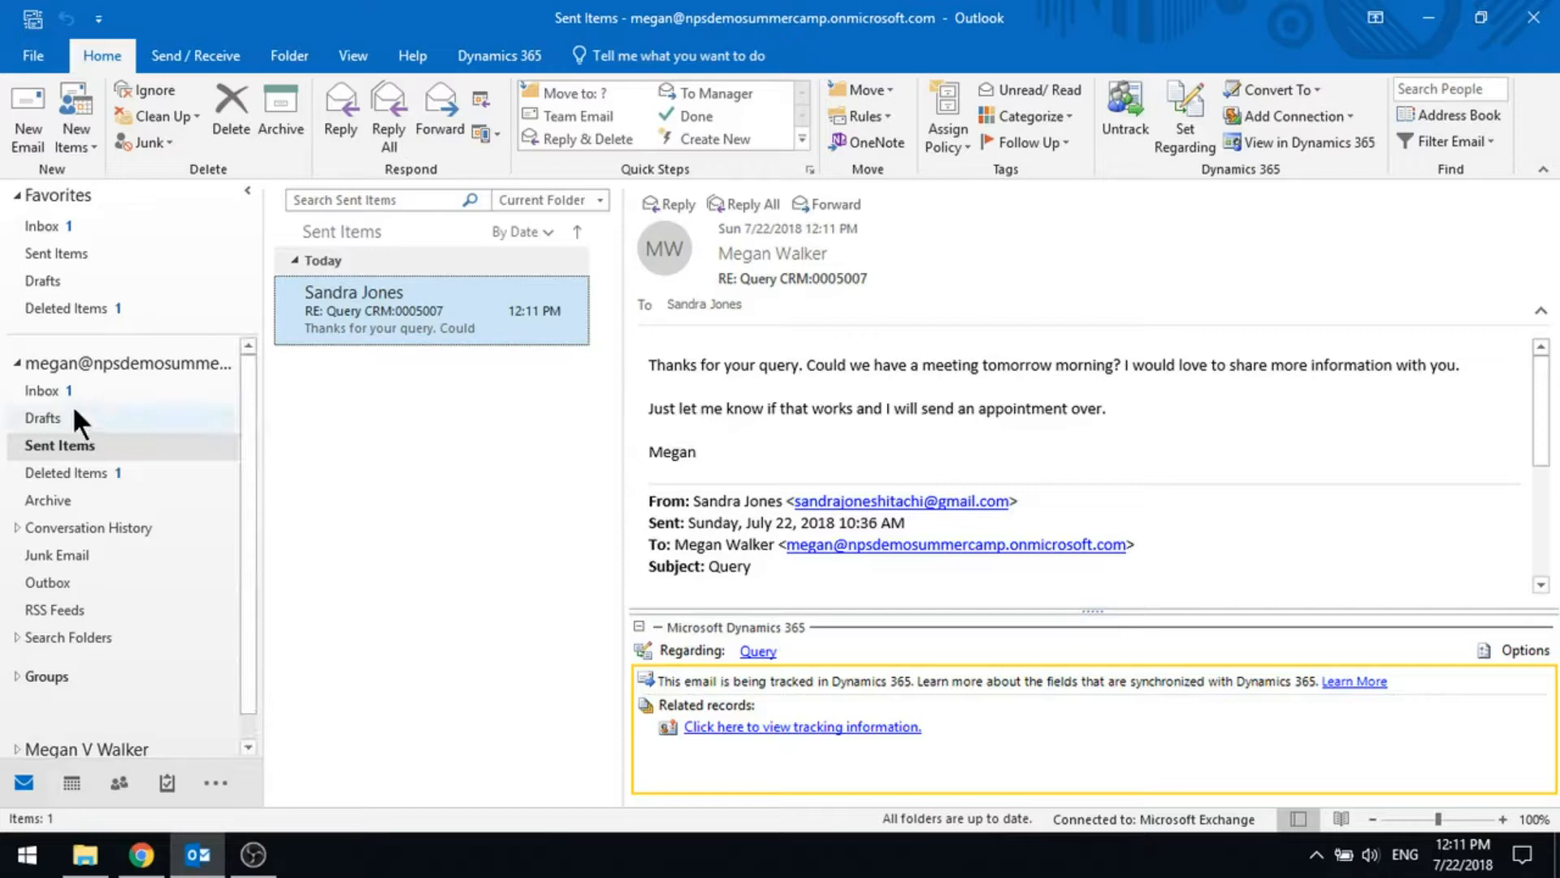
pyautogui.moveTo(42, 397)
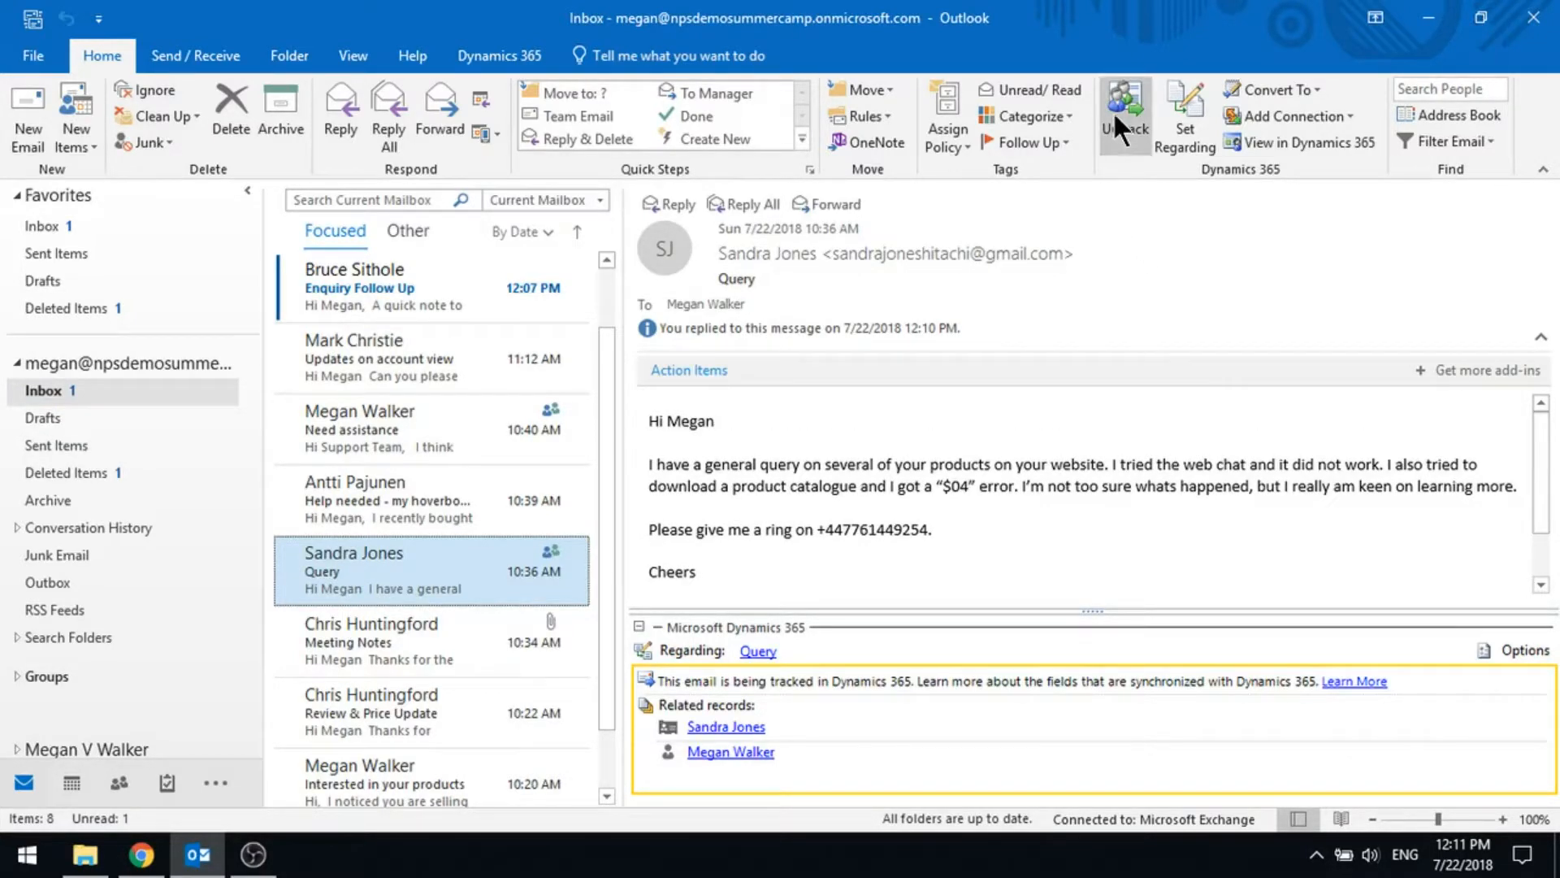
pyautogui.moveTo(1125, 114)
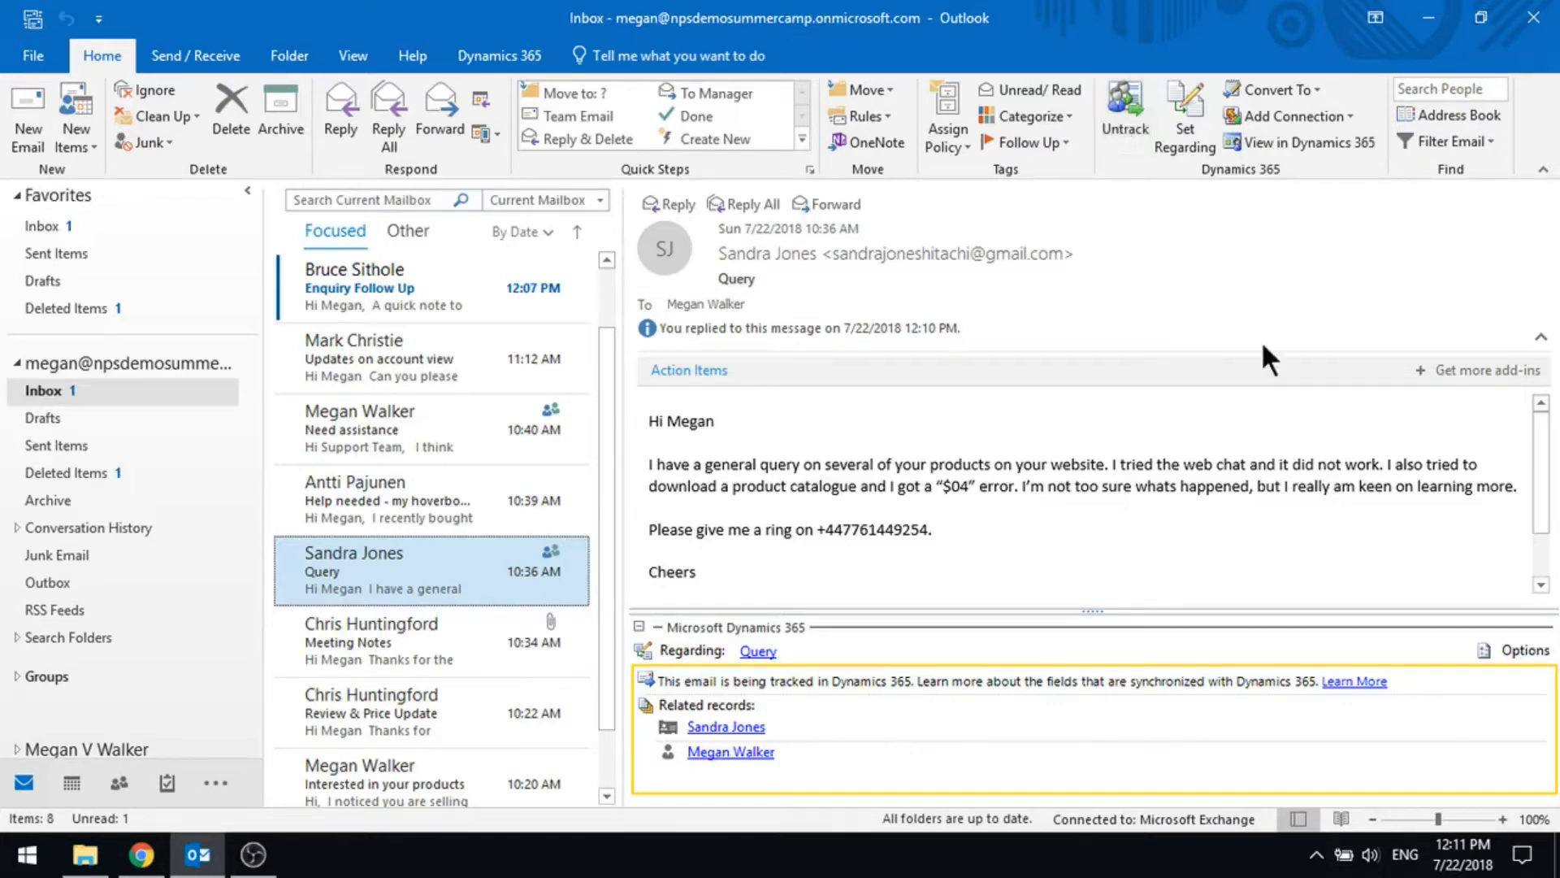
pyautogui.moveTo(1194, 525)
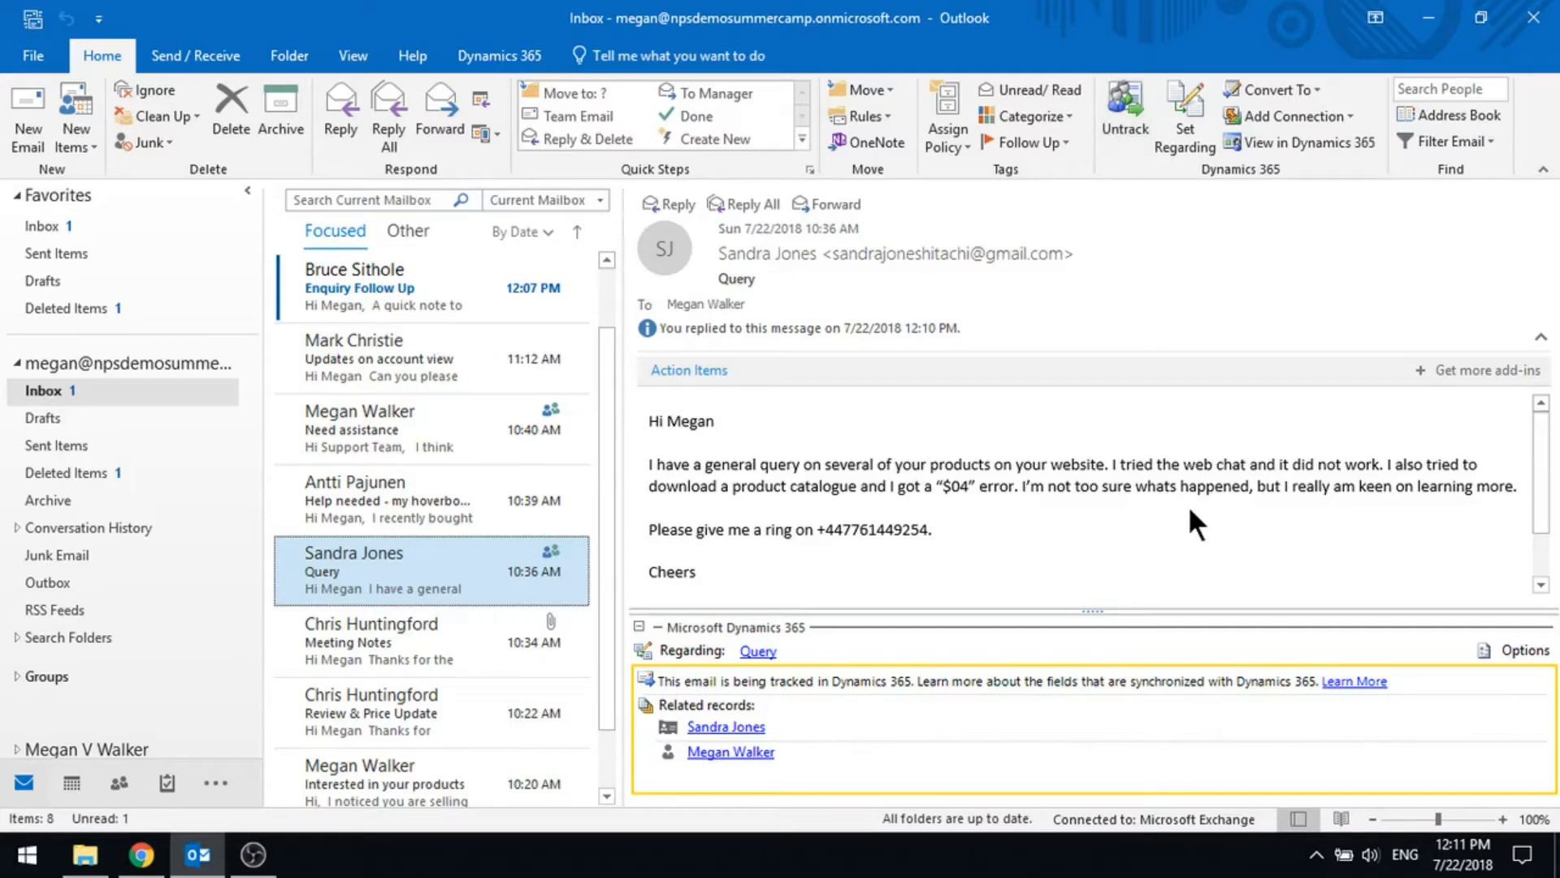